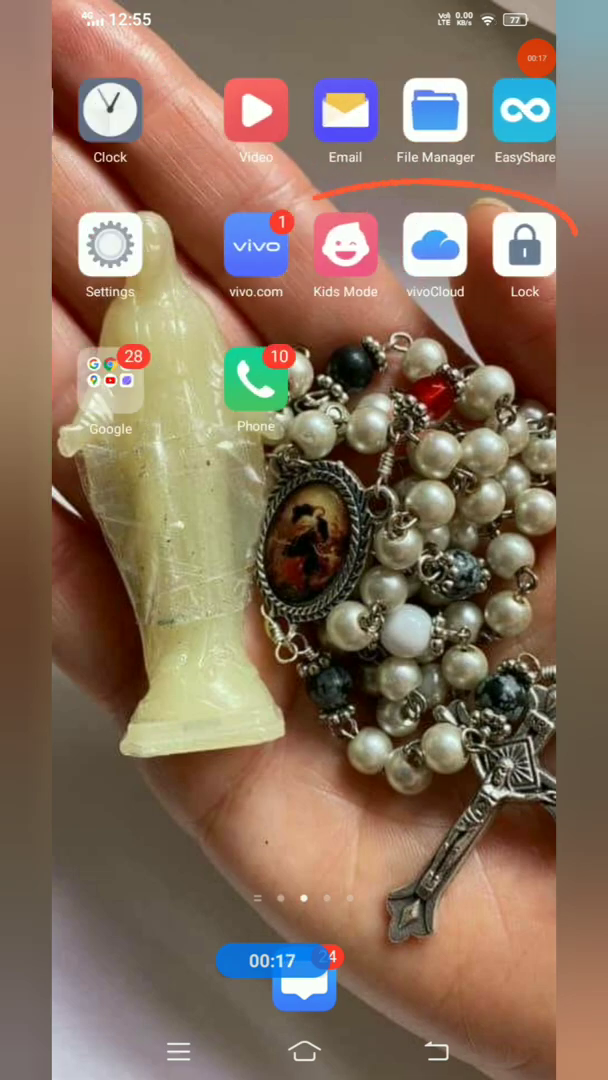
Step: Open Settings from the home screen and go to Applications and Permissions
{"action": "left_click", "coordinate": [109, 244]}
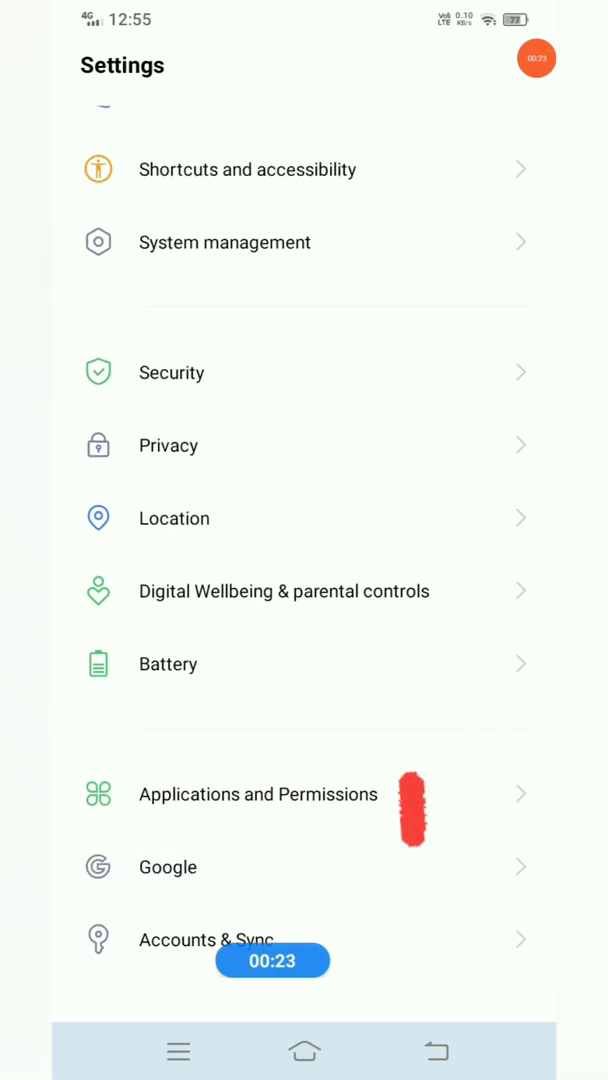
{"action": "left_click", "coordinate": [258, 794]}
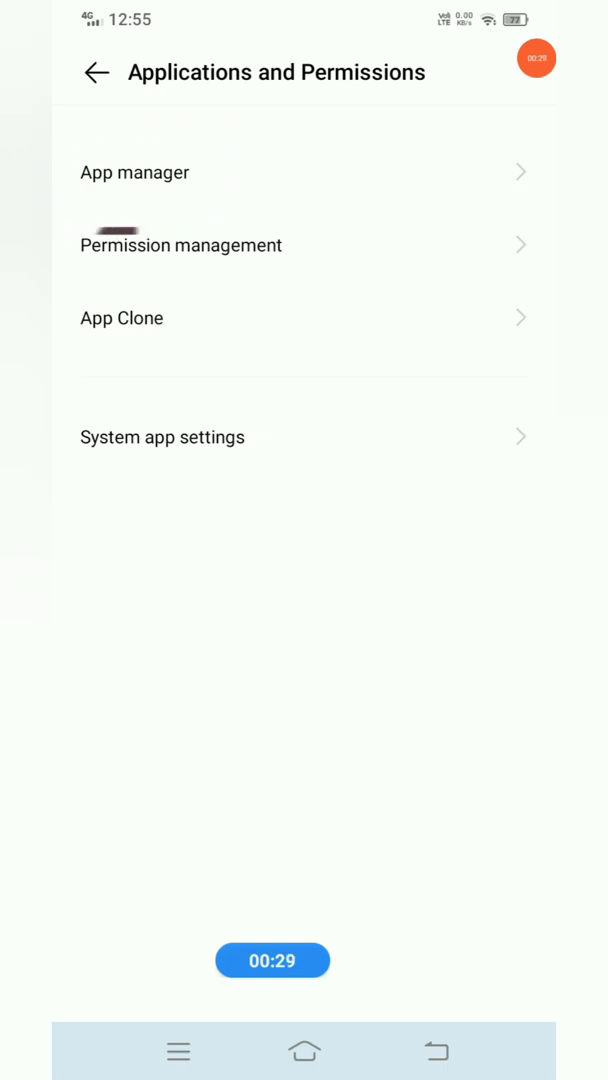
Step: Open App manager and scroll the installed-apps list down to GCash
{"action": "left_click", "coordinate": [135, 172]}
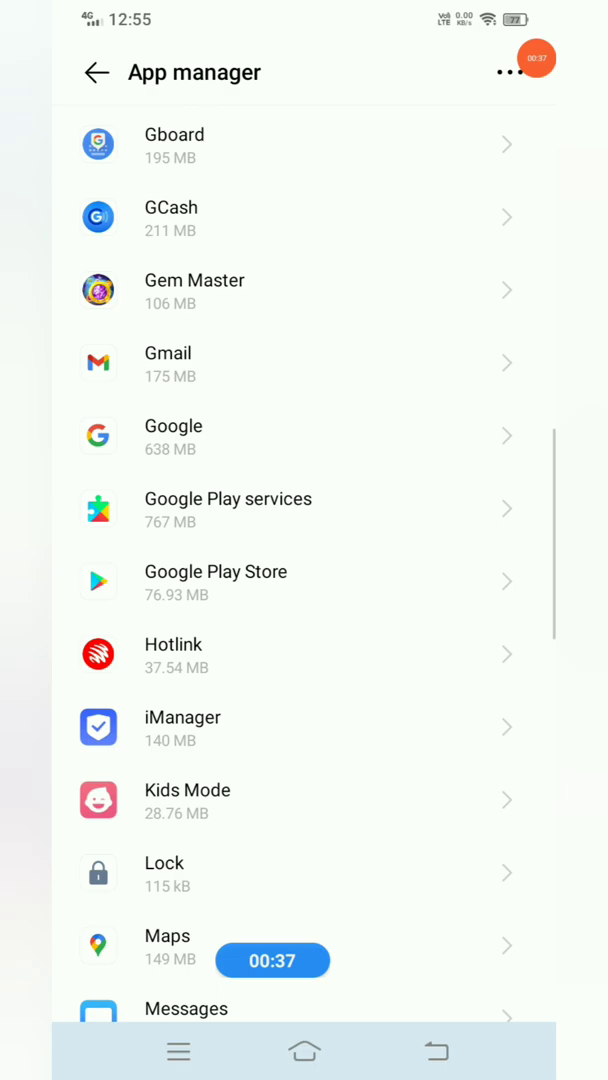
{"action": "scroll", "scroll_direction": "down", "scroll_amount": 3}
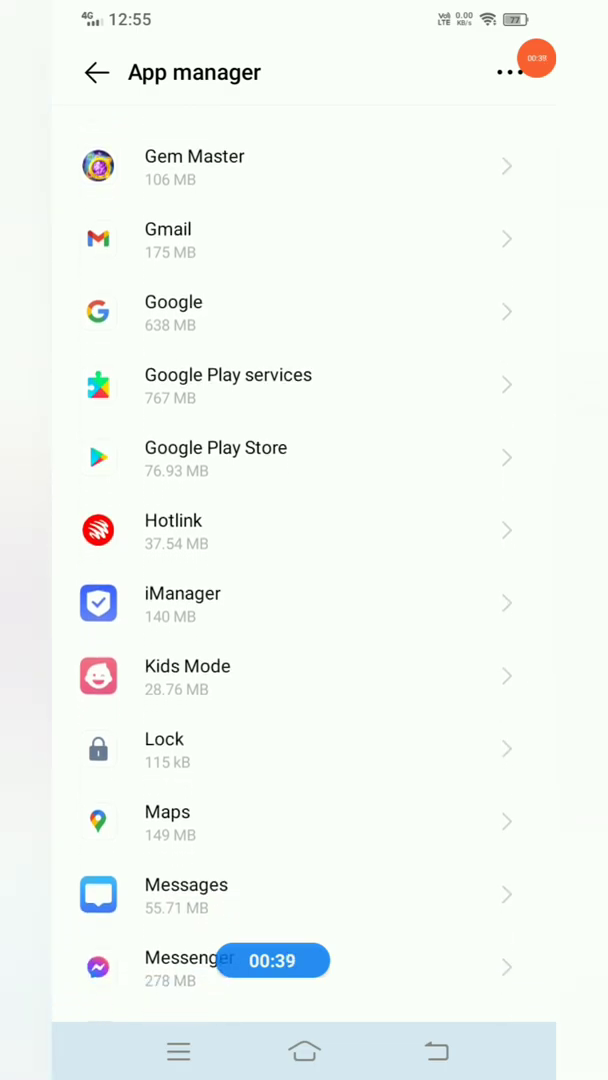
{"action": "scroll", "scroll_direction": "down", "scroll_amount": 3}
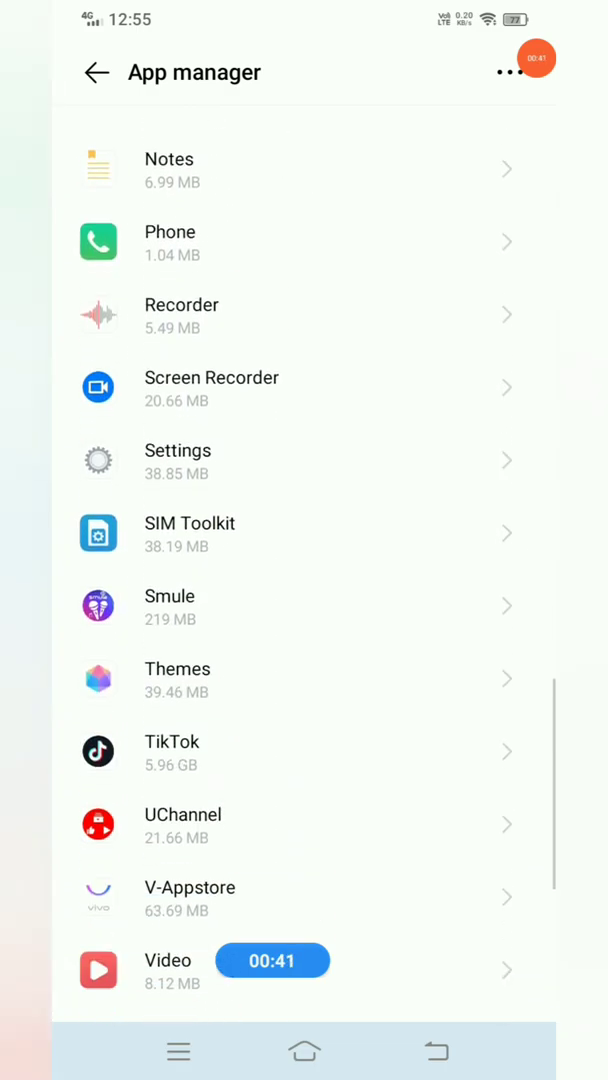
{"action": "scroll", "scroll_direction": "down", "scroll_amount": 3}
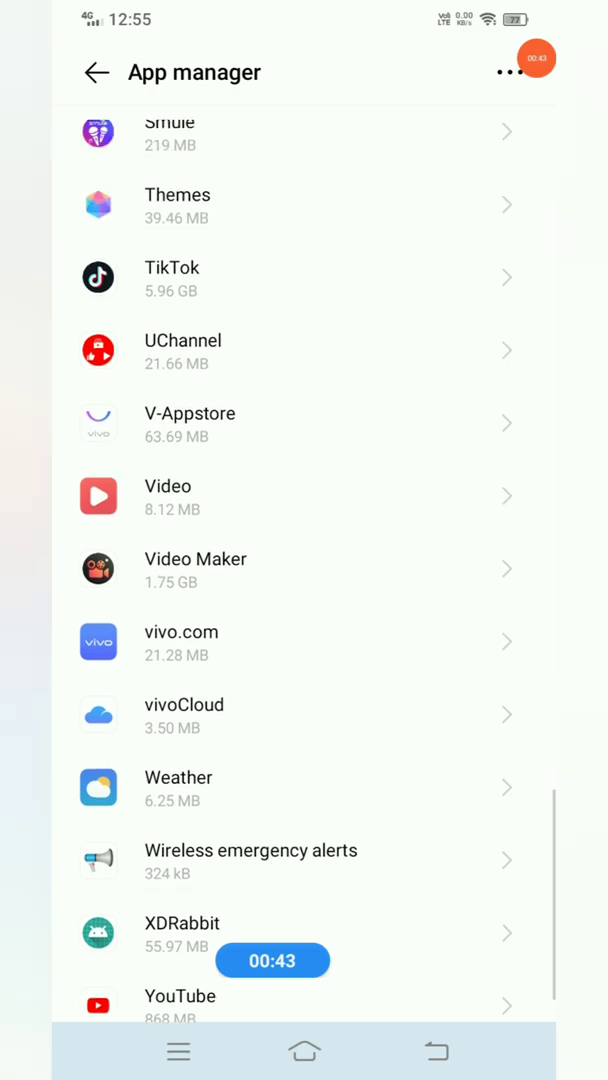
{"action": "scroll", "scroll_direction": "down", "scroll_amount": 3}
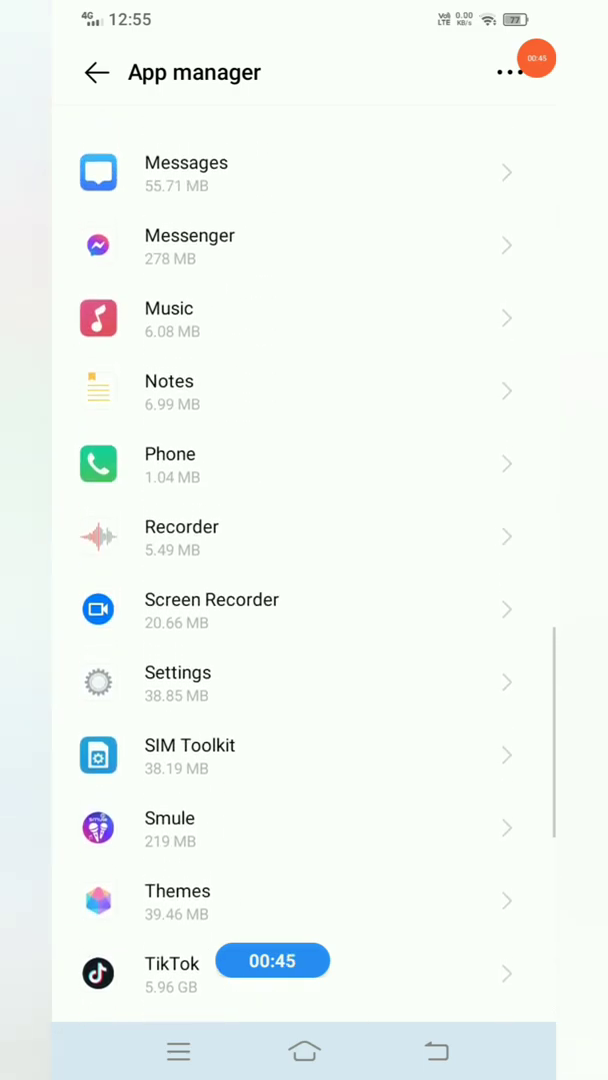
{"action": "scroll", "scroll_direction": "down", "scroll_amount": 3}
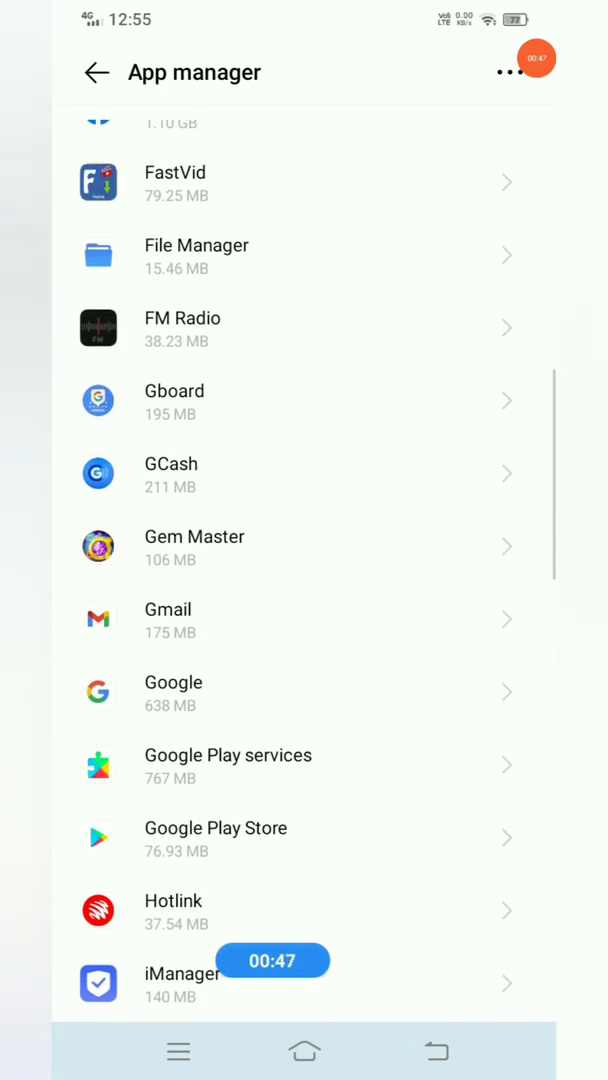
{"action": "scroll", "scroll_direction": "down", "scroll_amount": 3}
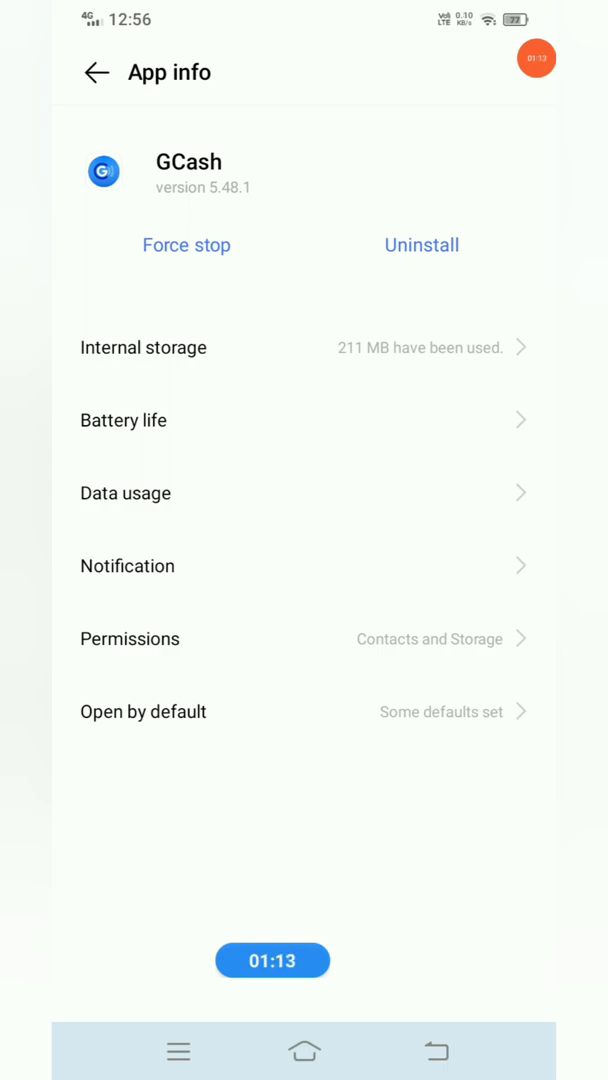
Step: Clear GCash's internal storage data and confirm, leaving data and cache at 0 B
{"action": "left_click", "coordinate": [143, 347]}
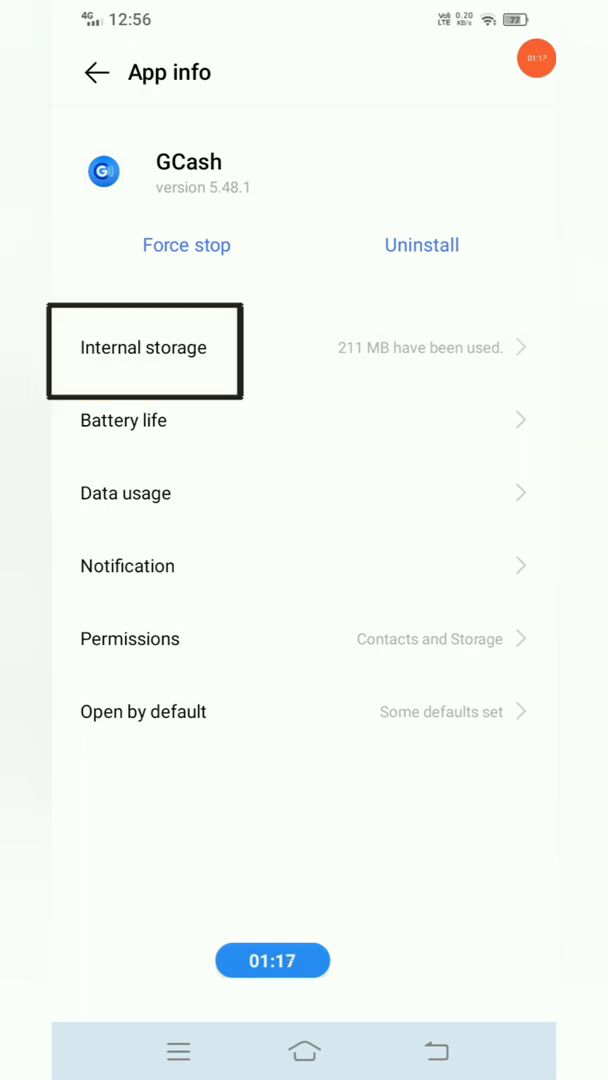
{"action": "left_click", "coordinate": [144, 347]}
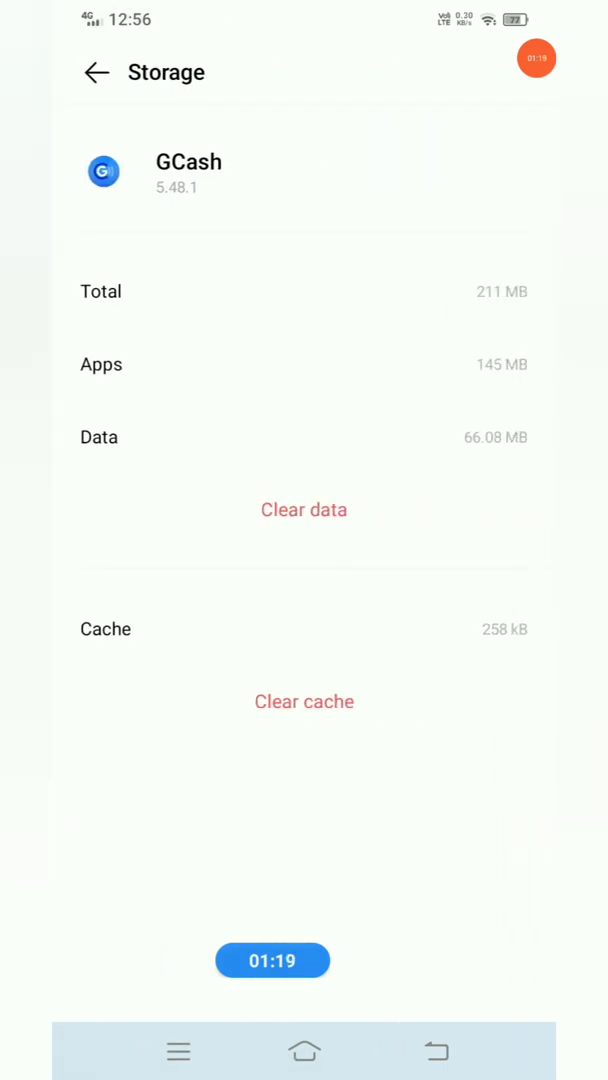
{"action": "left_click", "coordinate": [303, 510]}
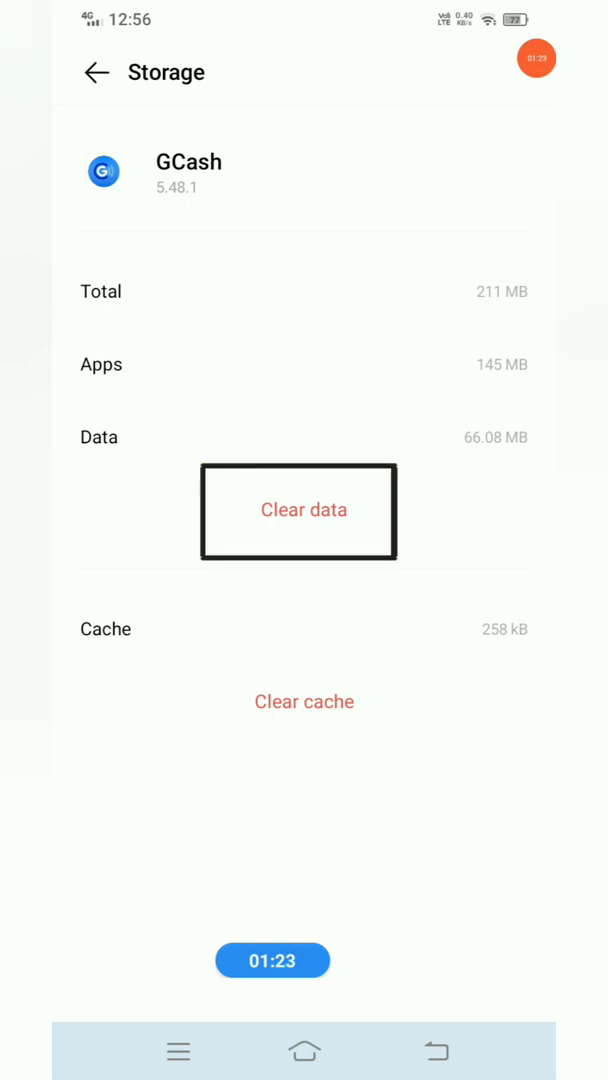
{"action": "left_click", "coordinate": [304, 510]}
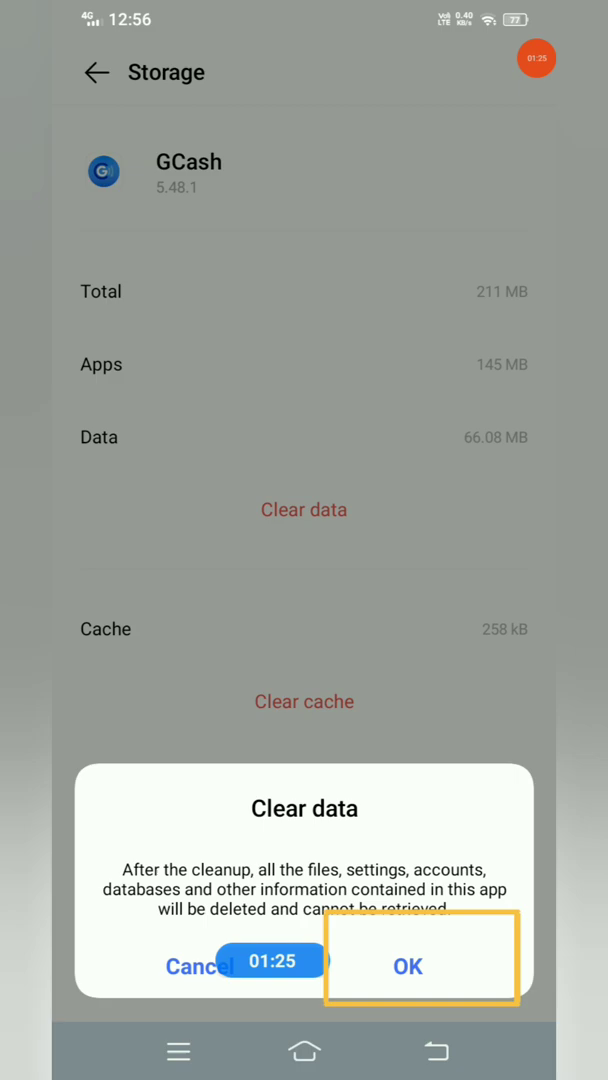
{"action": "left_click", "coordinate": [406, 965]}
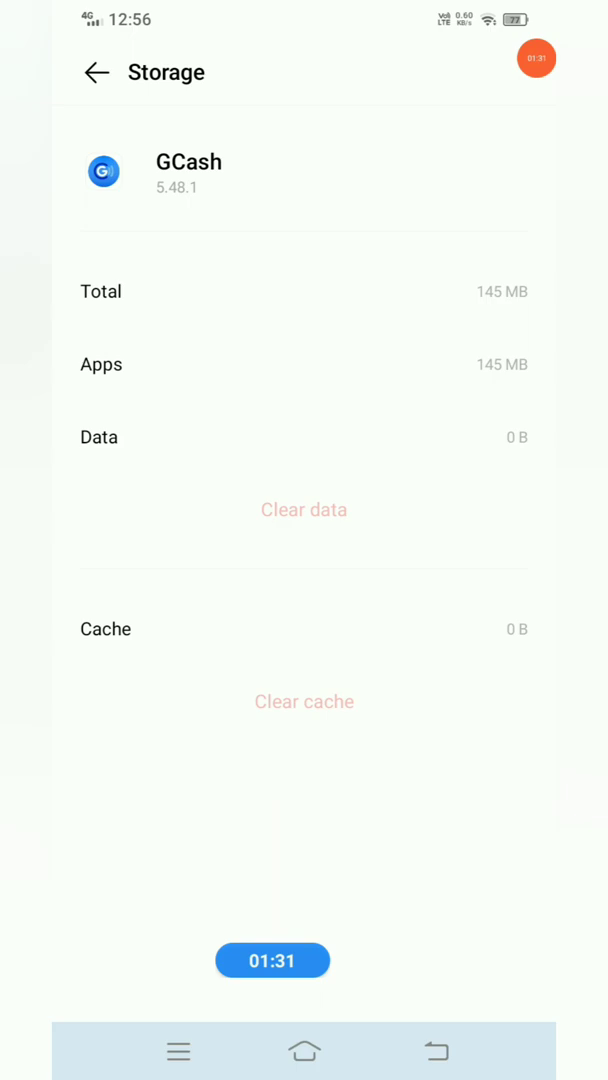
Step: Back on GCash's App info page, uninstall GCash and confirm with OK
{"action": "left_click", "coordinate": [95, 71]}
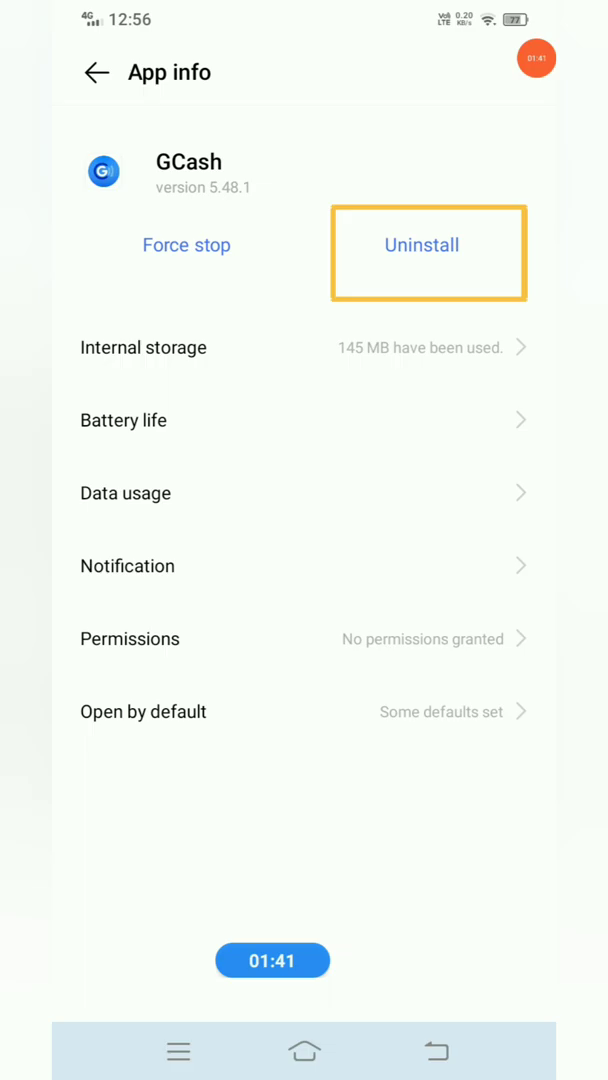
{"action": "left_click", "coordinate": [421, 245]}
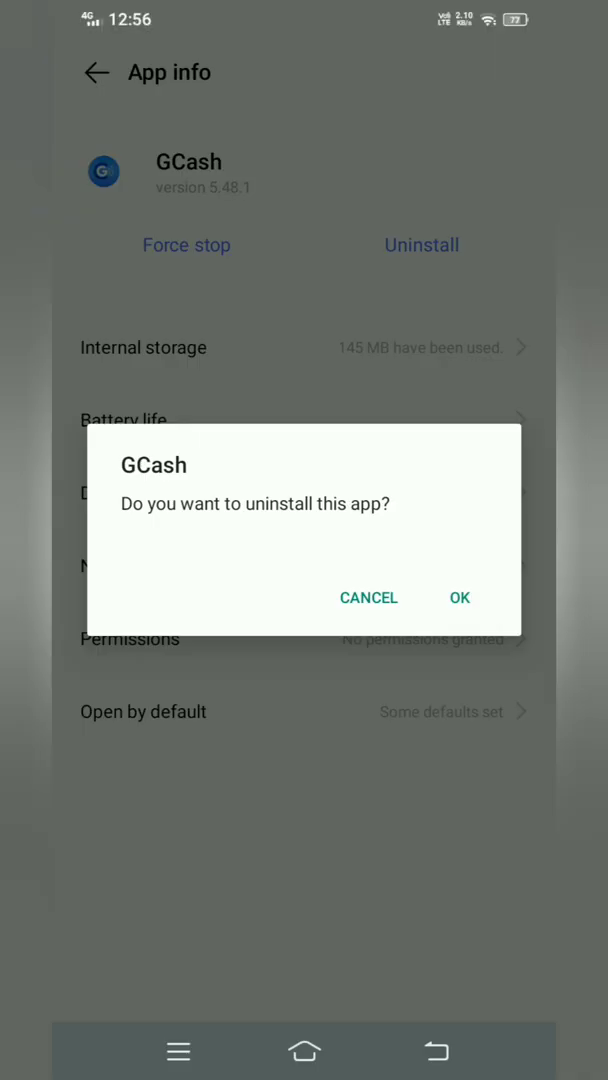
{"action": "left_click", "coordinate": [459, 597]}
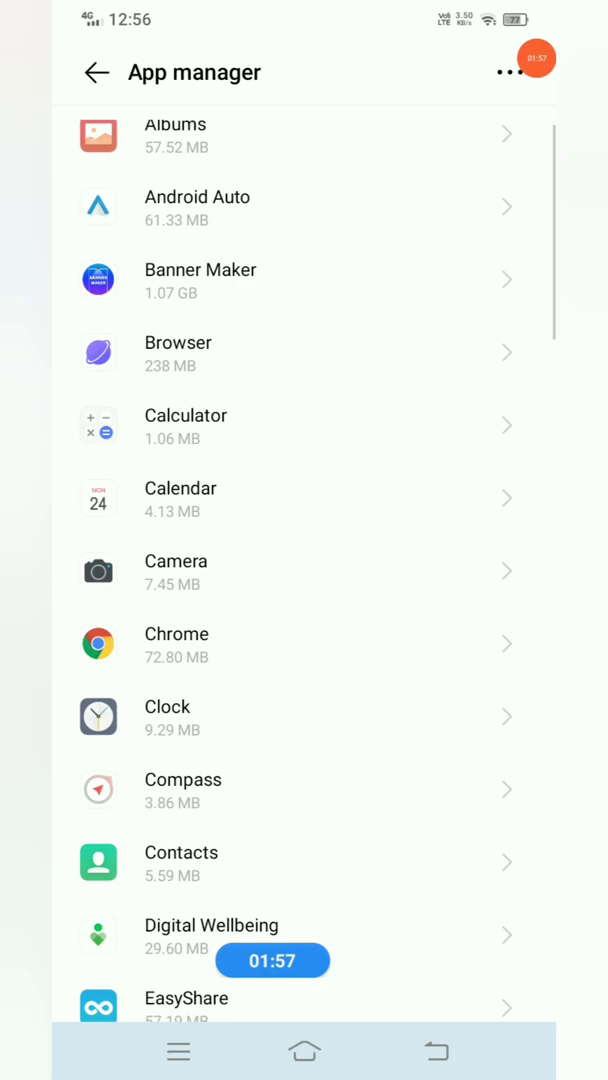
Step: Check the App manager list without GCash, then go back to Applications and Permissions
{"action": "scroll", "scroll_direction": "down", "scroll_amount": 3}
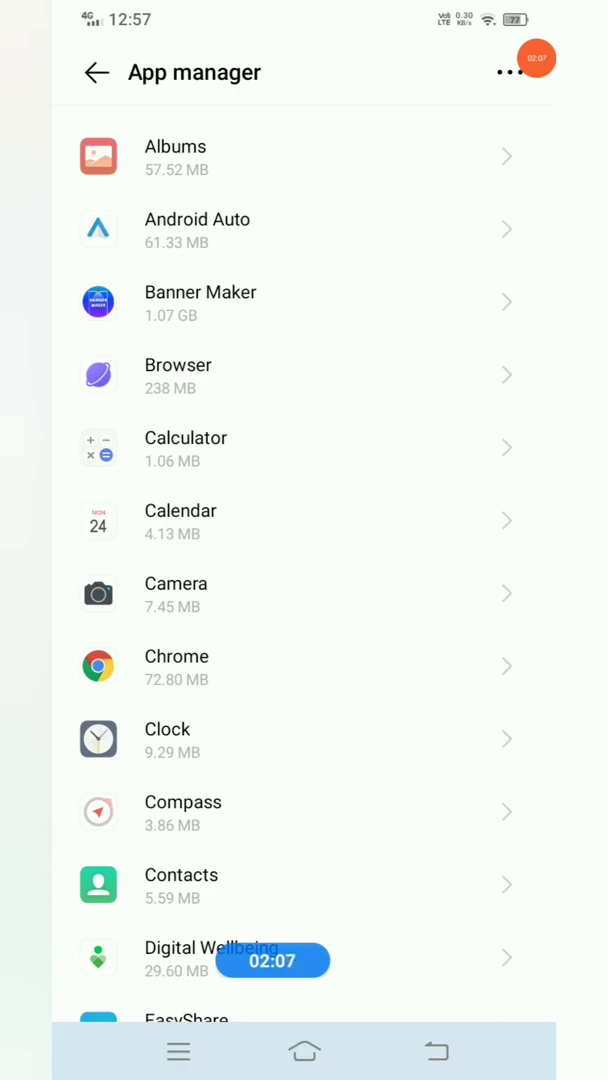
{"action": "left_click", "coordinate": [95, 72]}
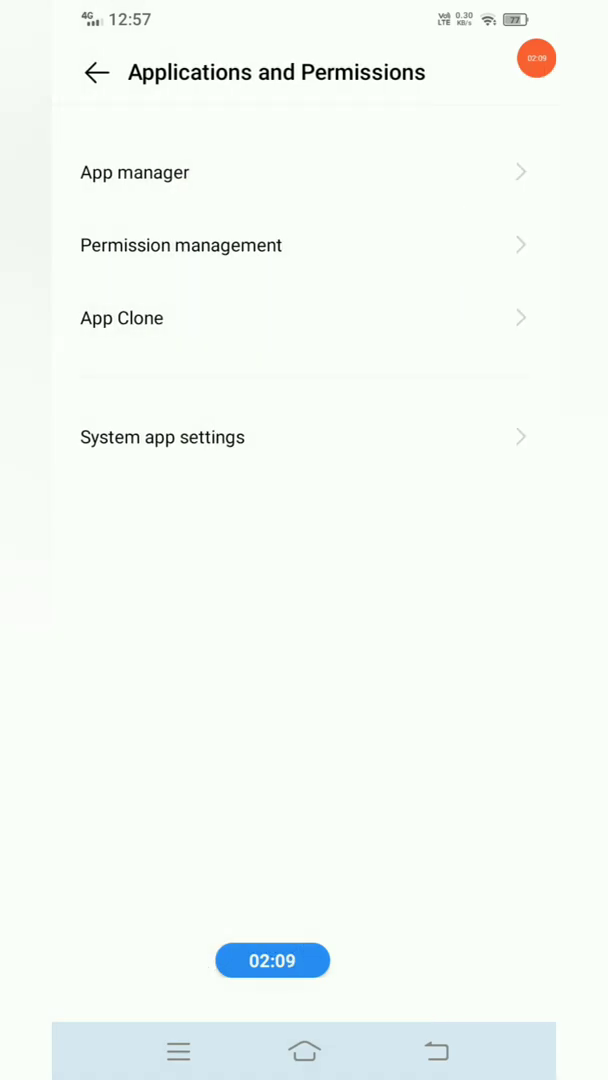